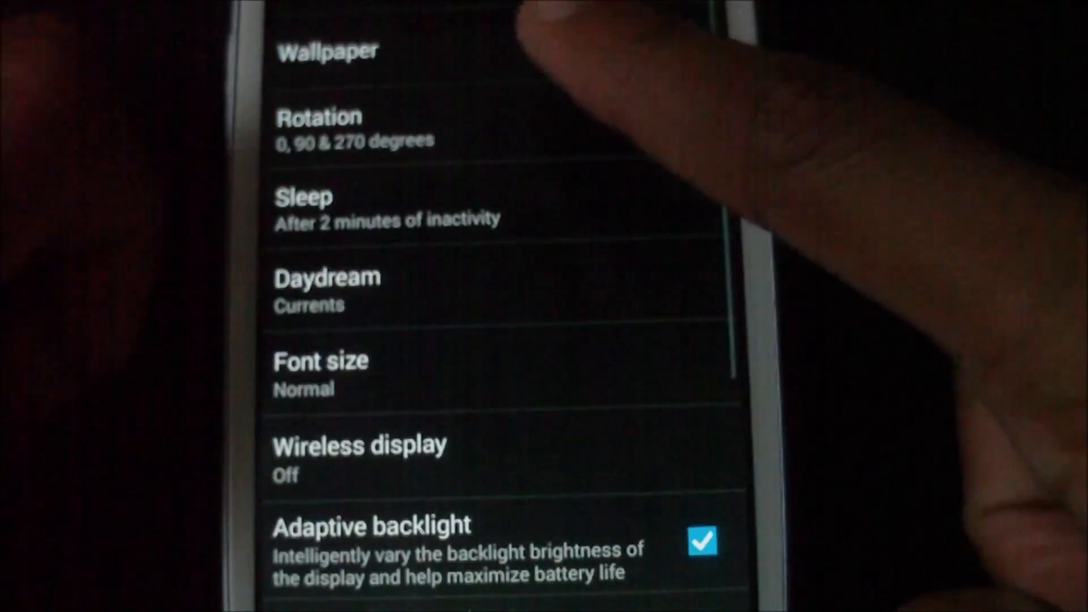
# Step: Open the Daydream settings from Display and browse the list with Currents selected
pyautogui.click(327, 277)
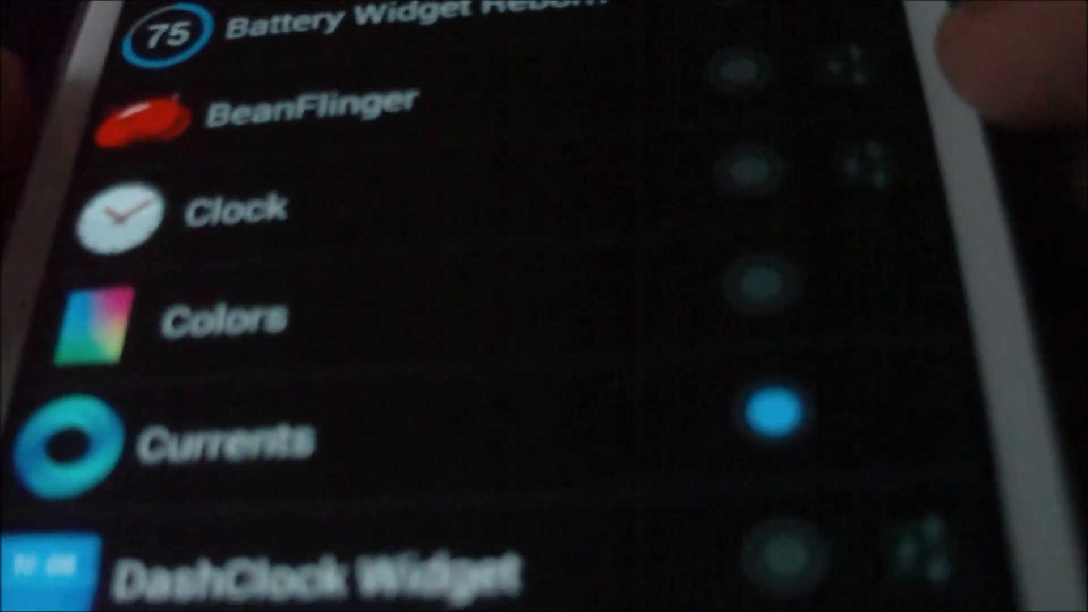
pyautogui.scroll(3)
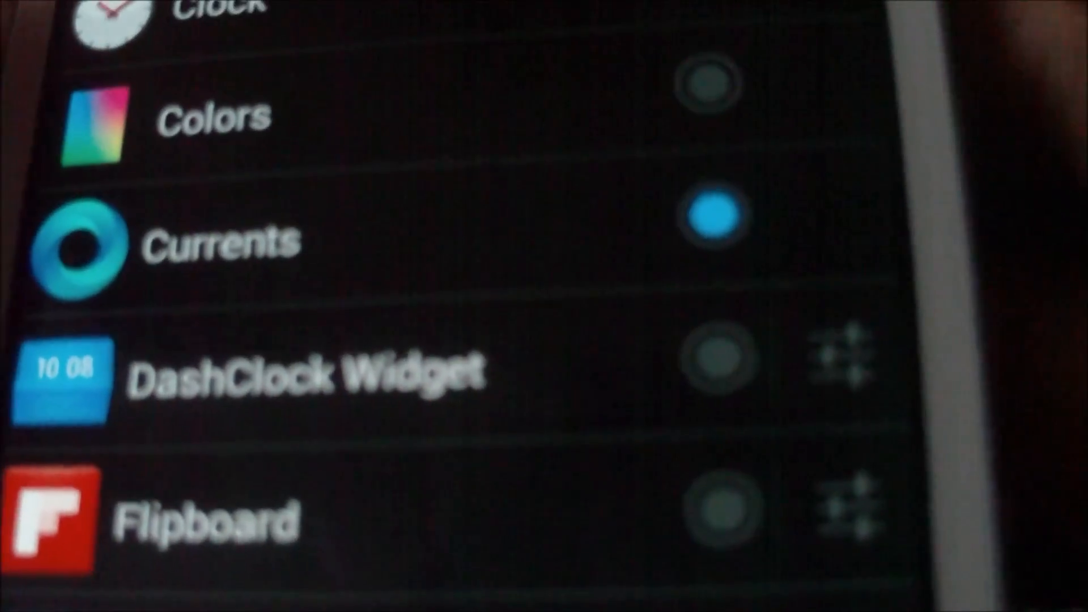
pyautogui.scroll(-3)
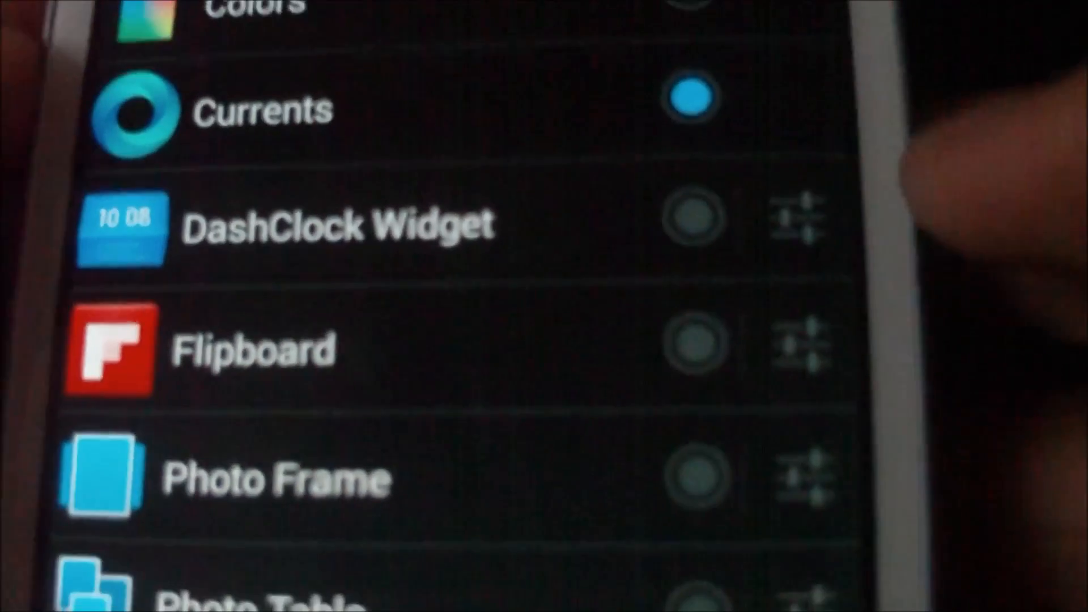
pyautogui.scroll(3)
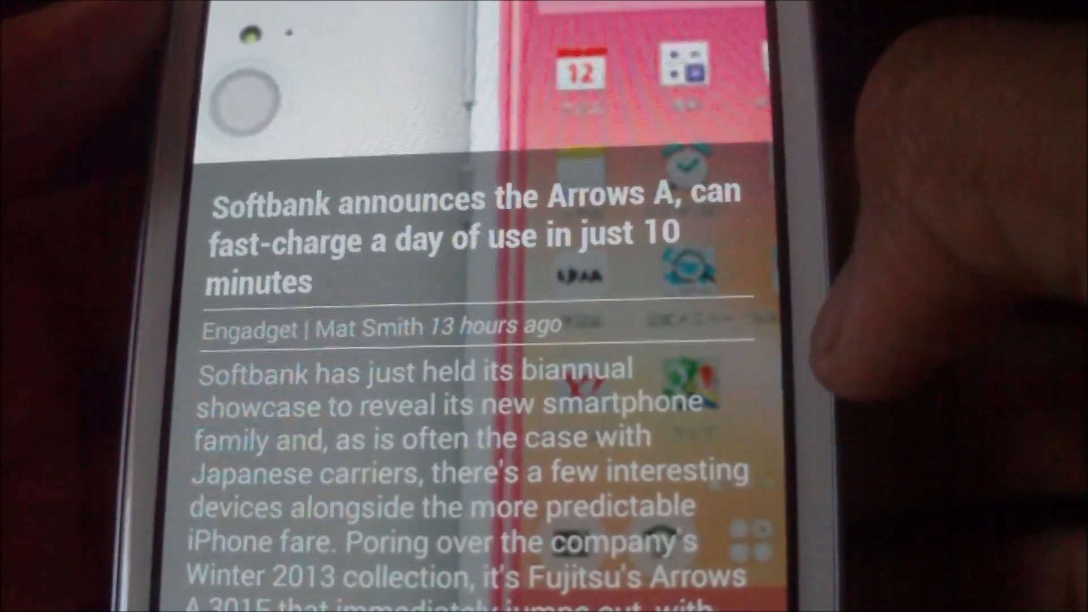
# Step: Scroll through the news article shown by the running Currents daydream
pyautogui.scroll(3)
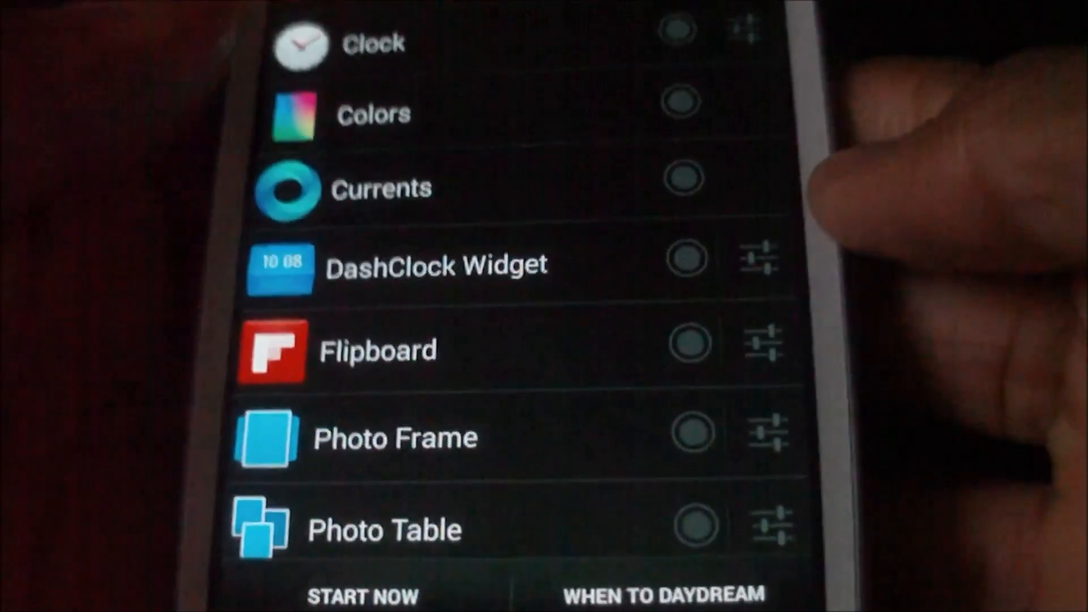
# Step: Scroll the Daydream list in Settings, where no screensaver is selected
pyautogui.scroll(-3)
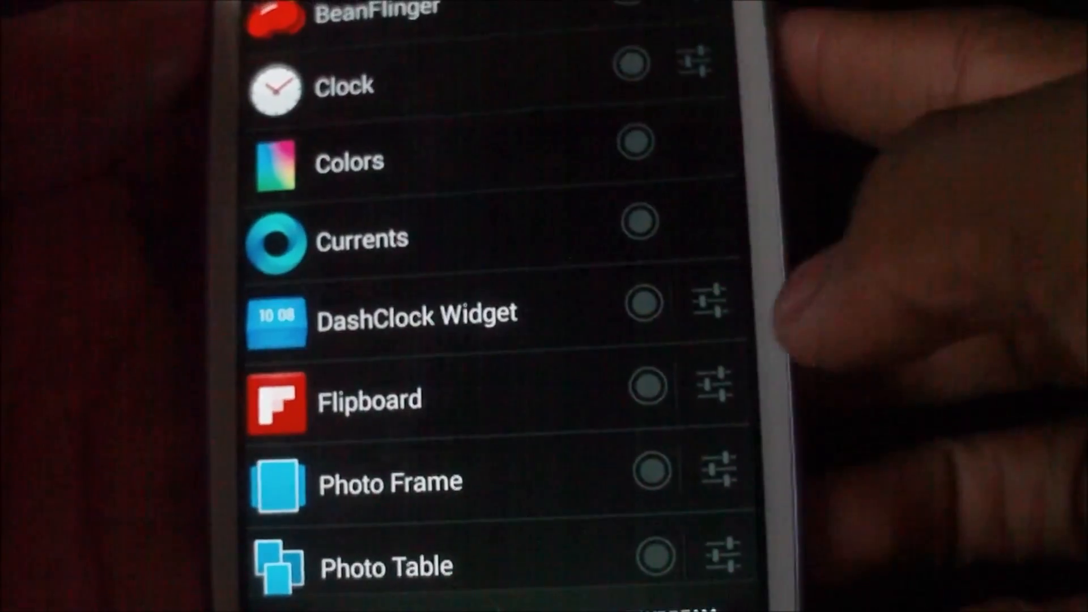